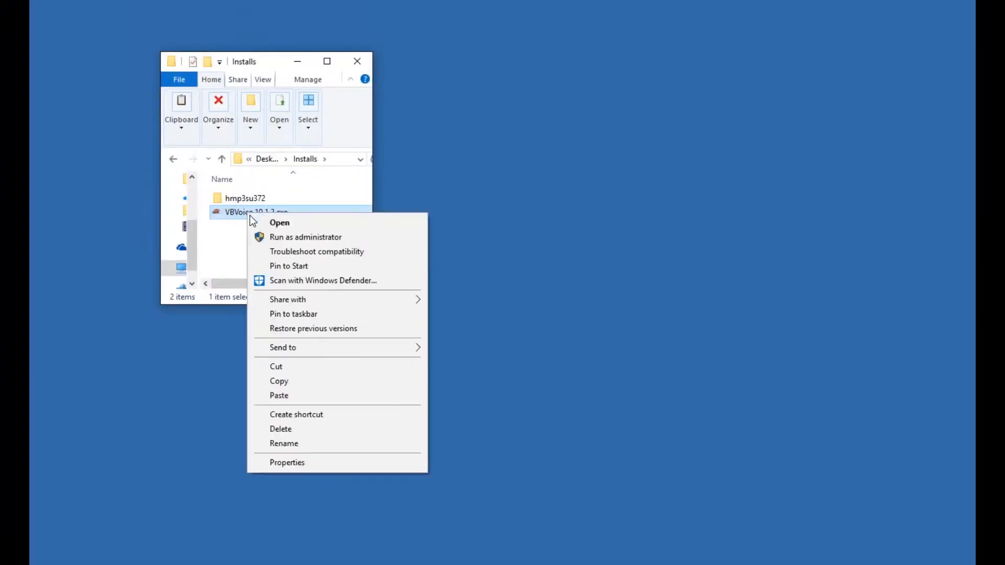
mouse_move(306, 237)
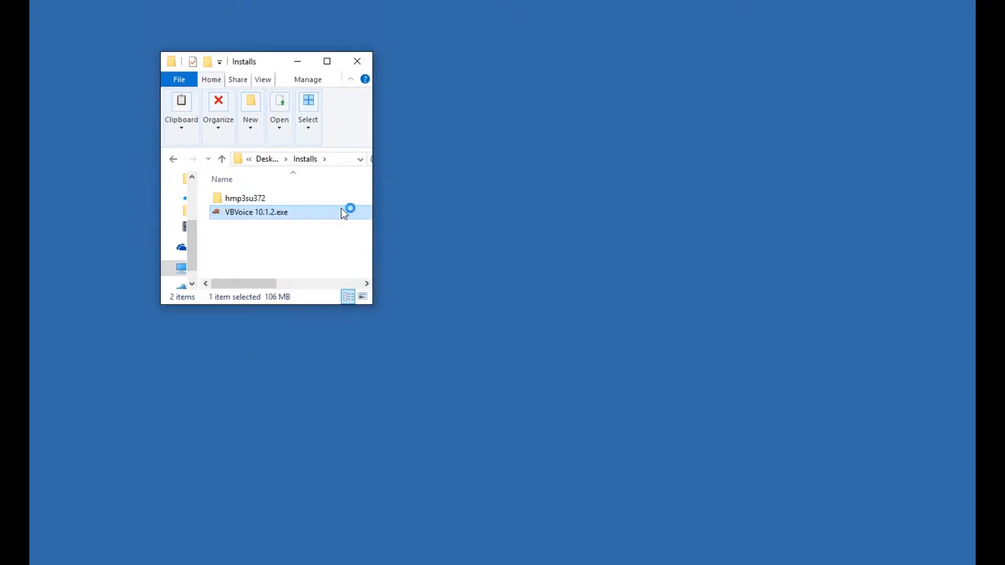
Launch the VBVoice installer in English and dismiss the missing-IIS prompt to reach the welcome wizard.
double_click(257, 213)
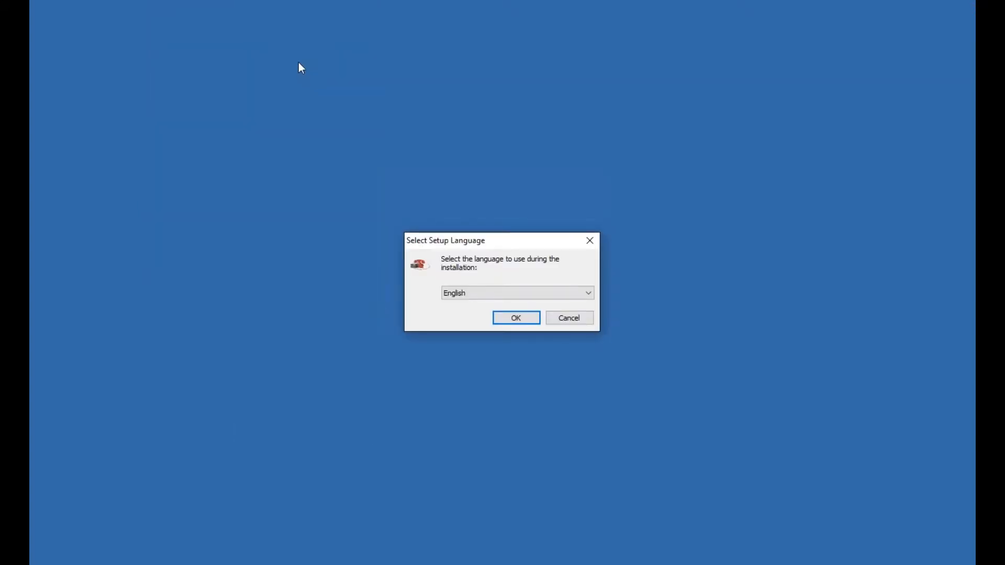
mouse_move(526, 247)
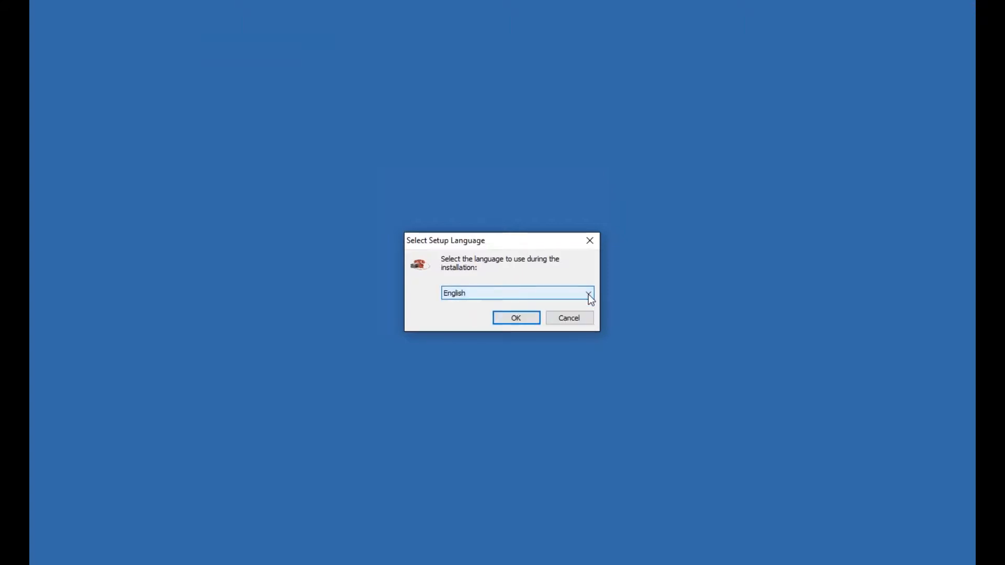
click(516, 317)
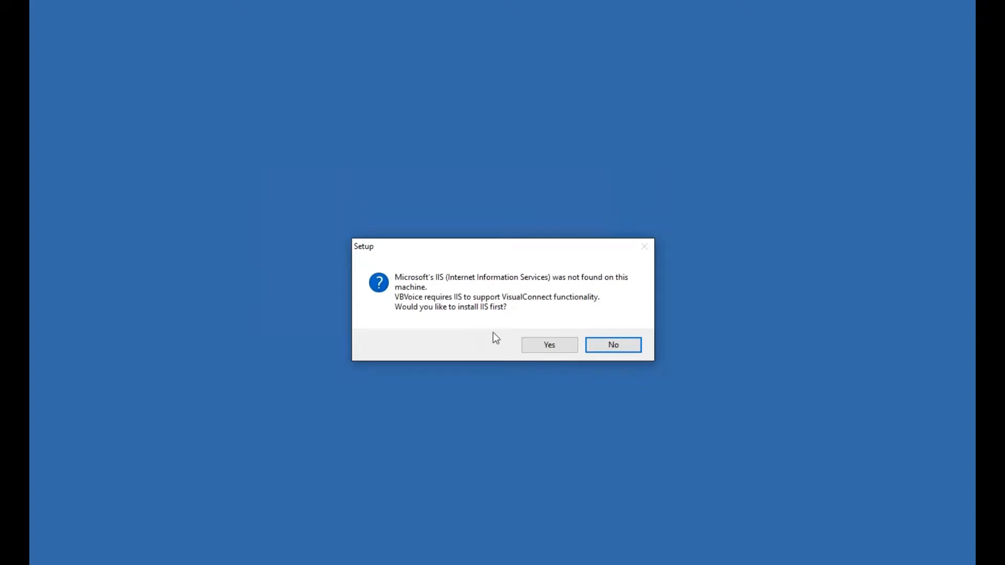
click(613, 344)
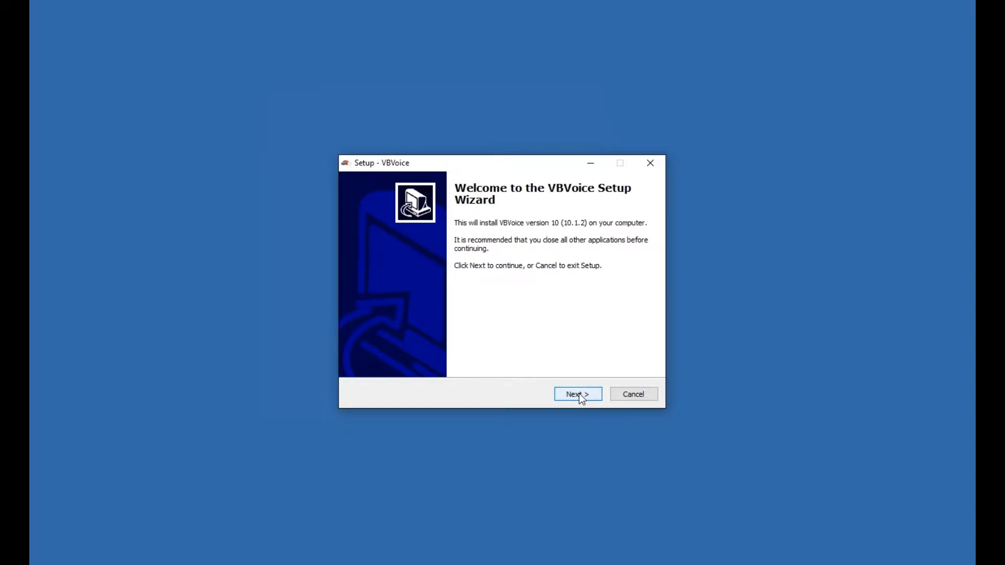
Accept the license and all best-practice points, then install into the default Pronexus folder.
click(576, 393)
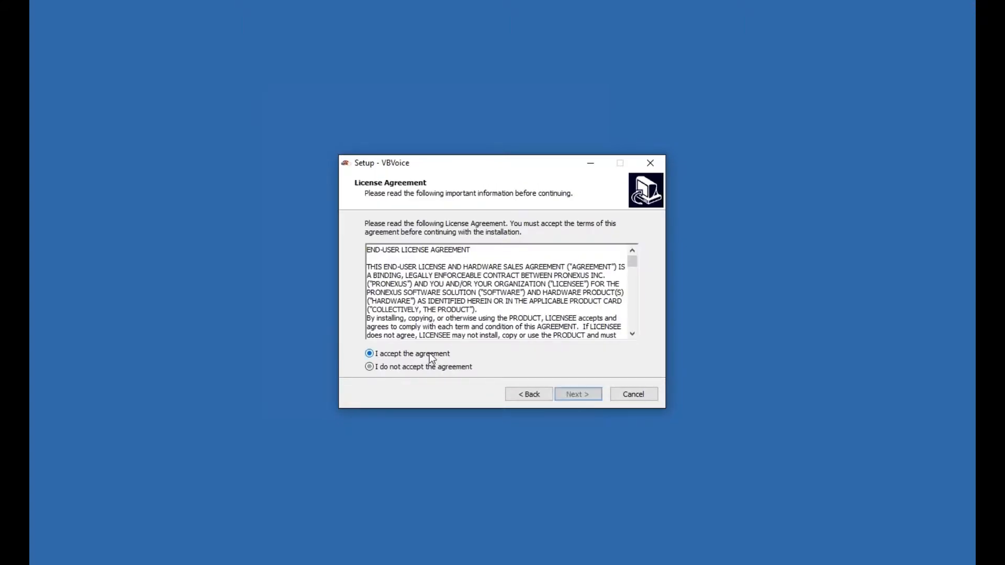
click(576, 393)
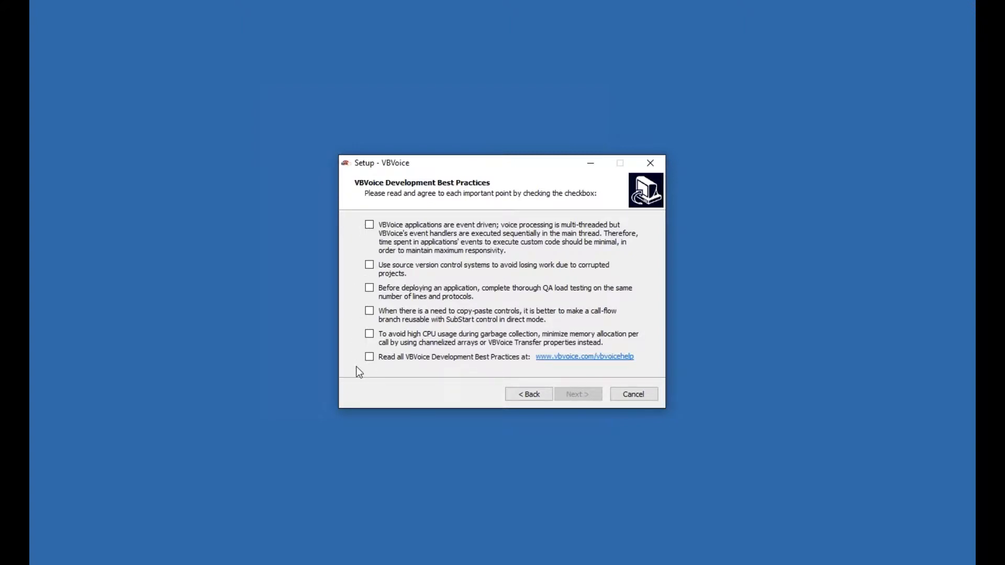
click(370, 224)
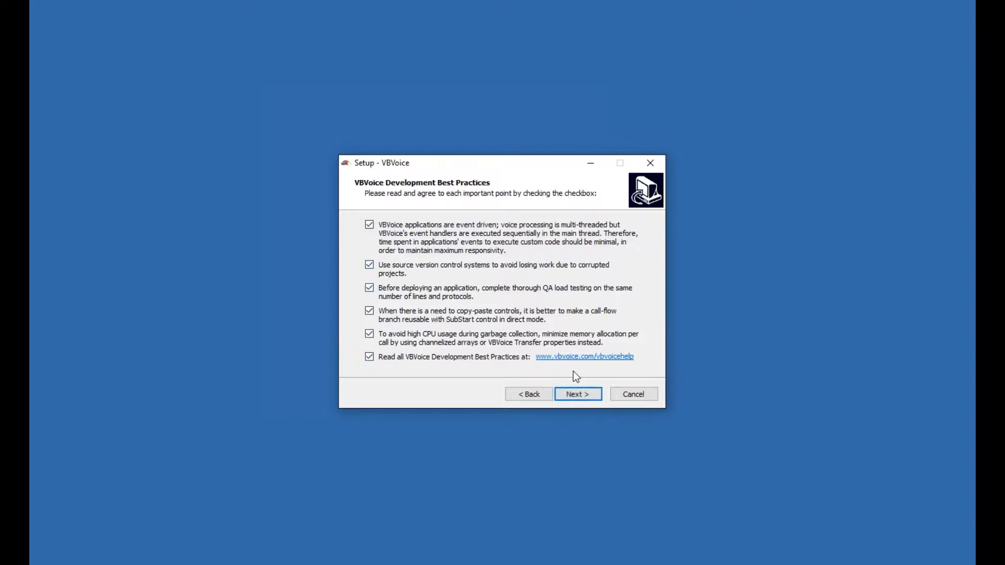
click(576, 394)
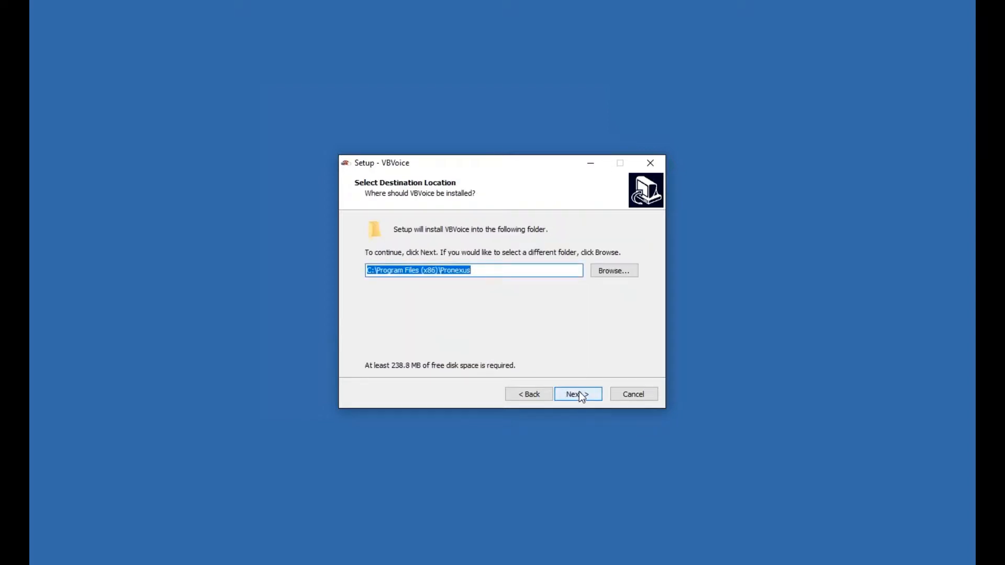
click(577, 393)
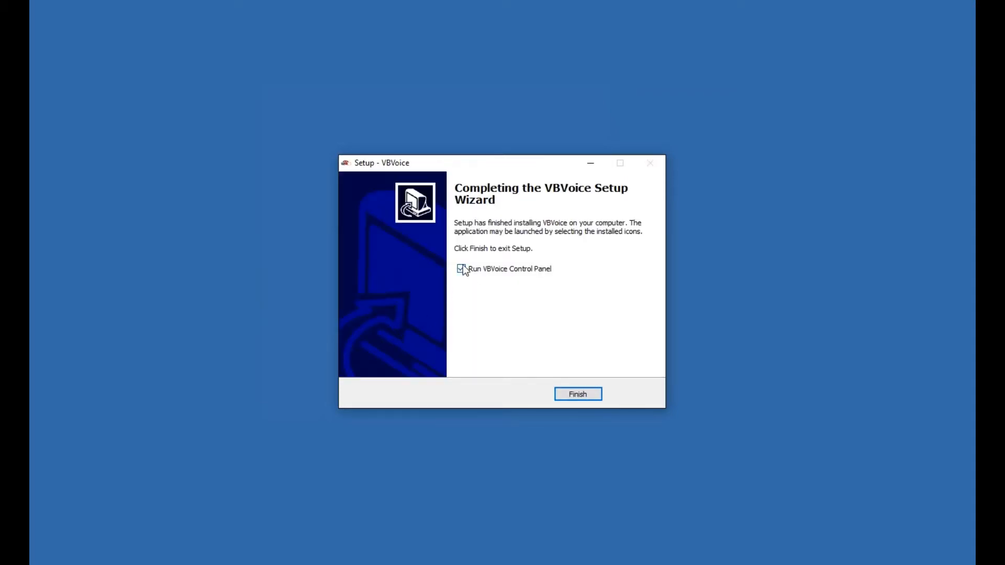
Finish setup with Run VBVoice Control Panel checked, then close the Control Panel window.
click(461, 269)
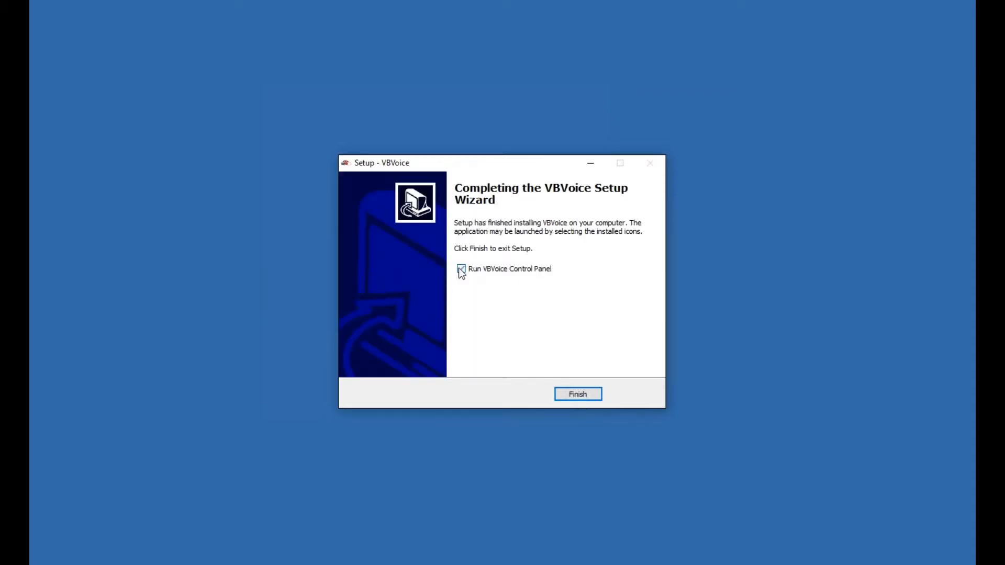
click(576, 395)
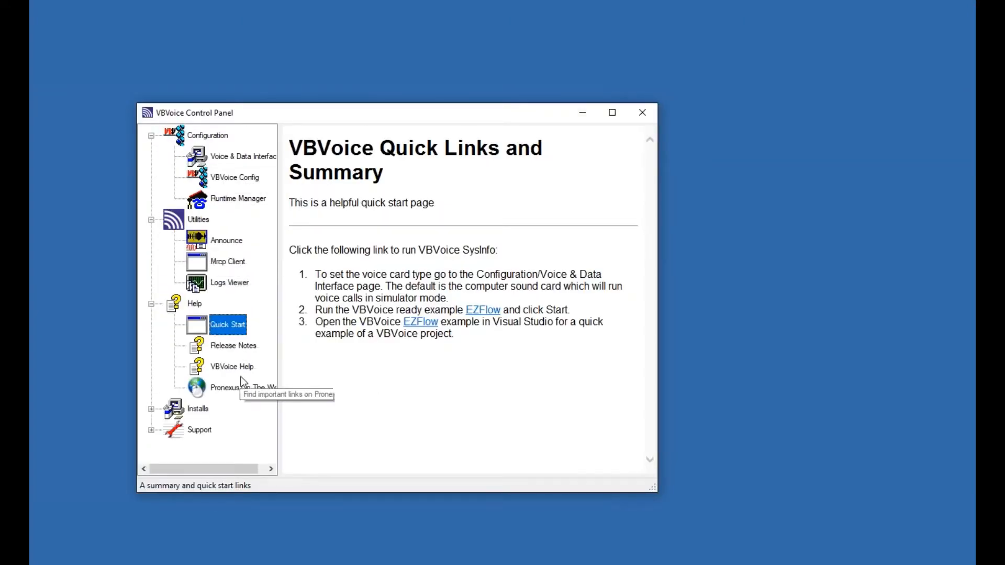
click(151, 409)
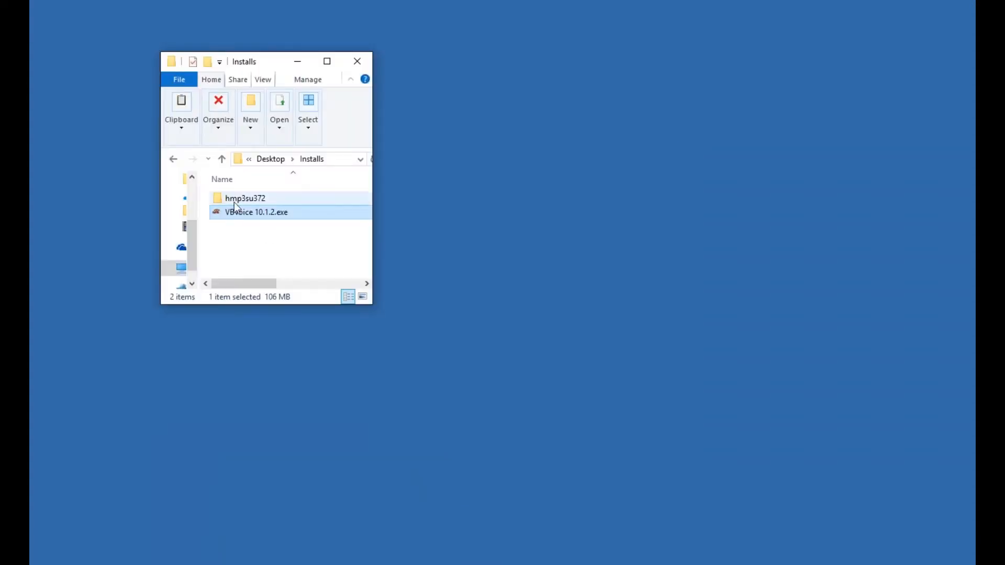
Run setup.exe from the hmp3su372 folder to launch the Dialogic HMP 3.0 SU372 installer.
double_click(245, 198)
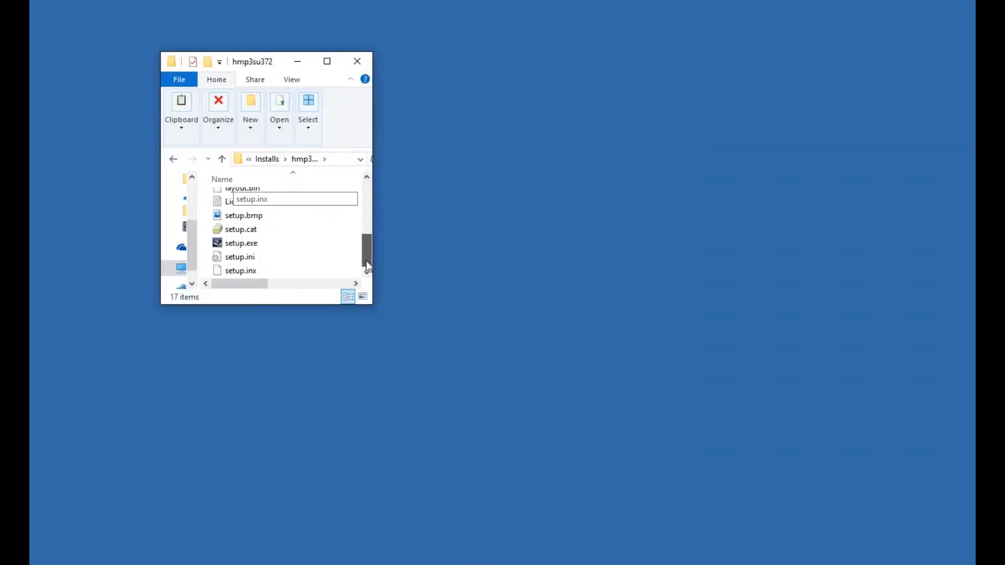
right_click(242, 243)
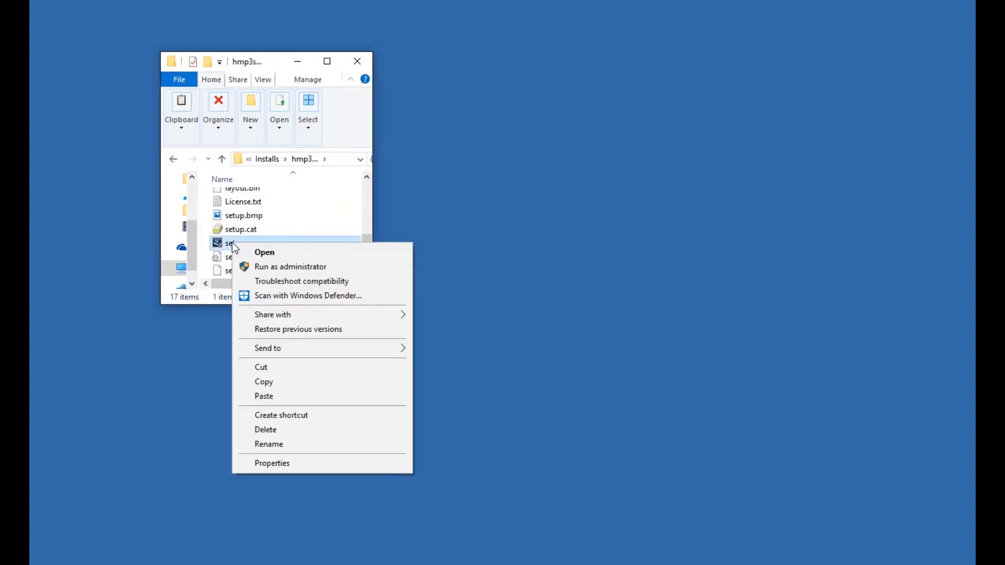
click(264, 252)
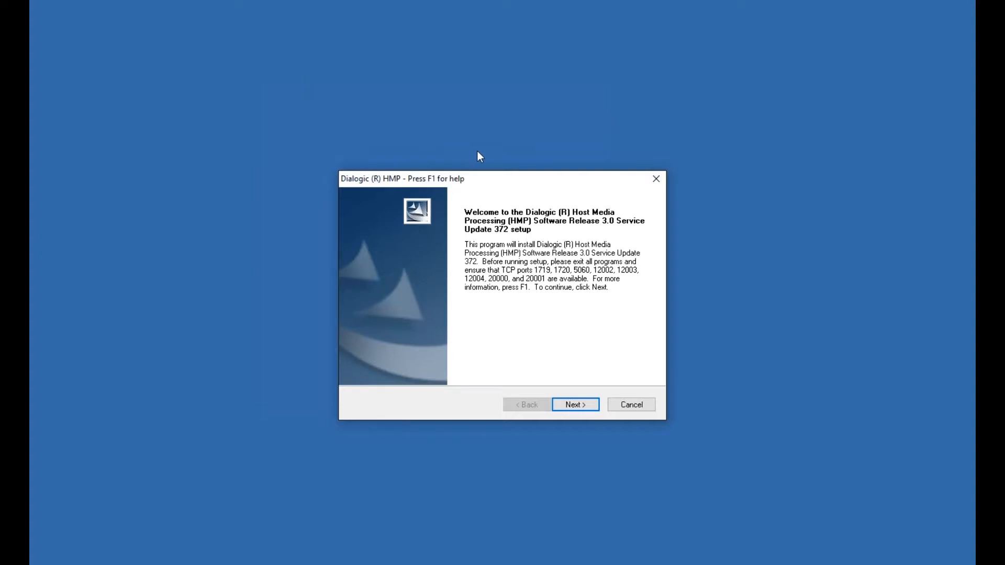
Advance past the welcome page keeping the default program files and C:\ProgramData\Dialogic\HMP data folders.
click(575, 404)
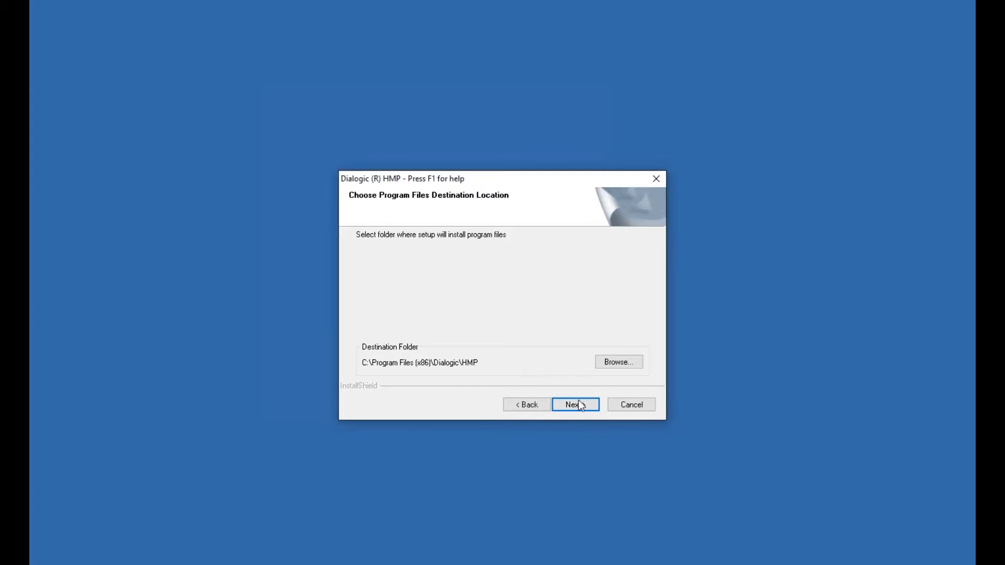
click(574, 405)
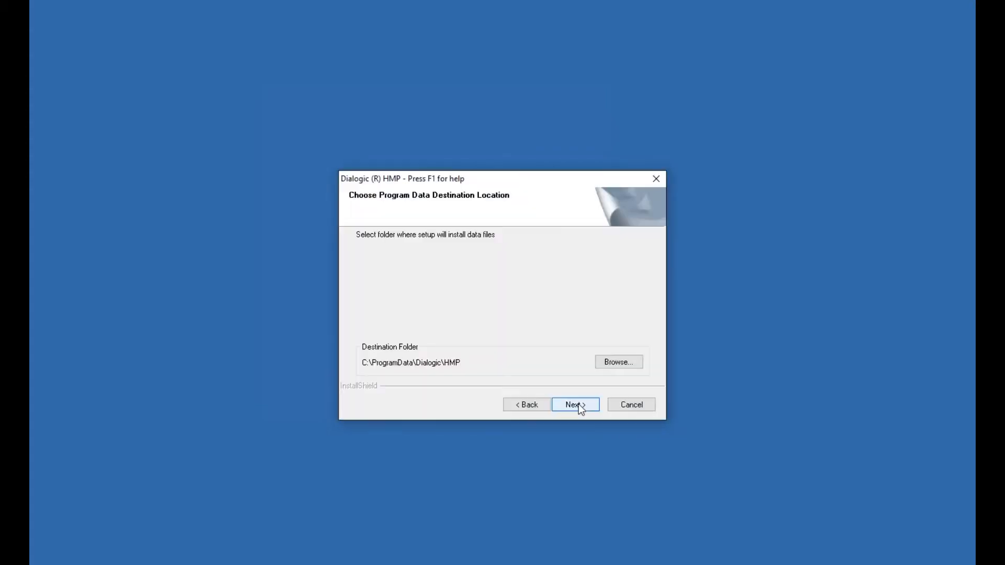
click(572, 404)
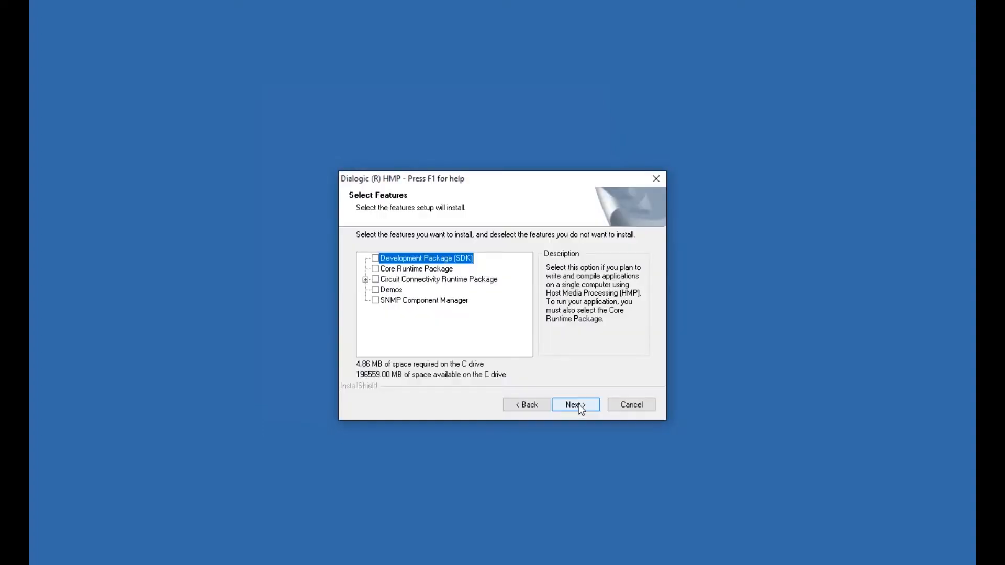
Select Development Package (SDK), Core Runtime Package and Demos, leaving Circuit Connectivity out, and continue.
click(375, 257)
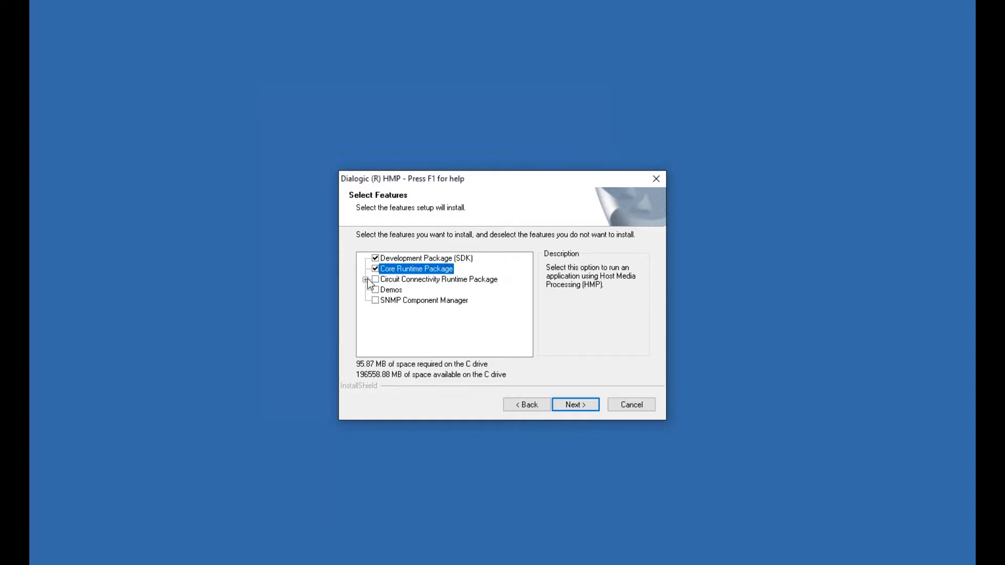
click(367, 279)
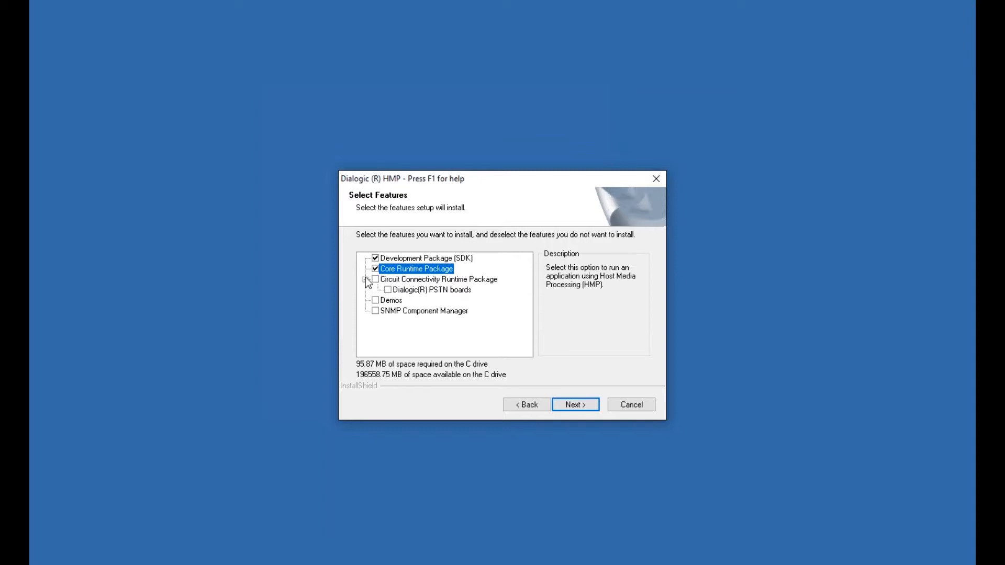
click(367, 280)
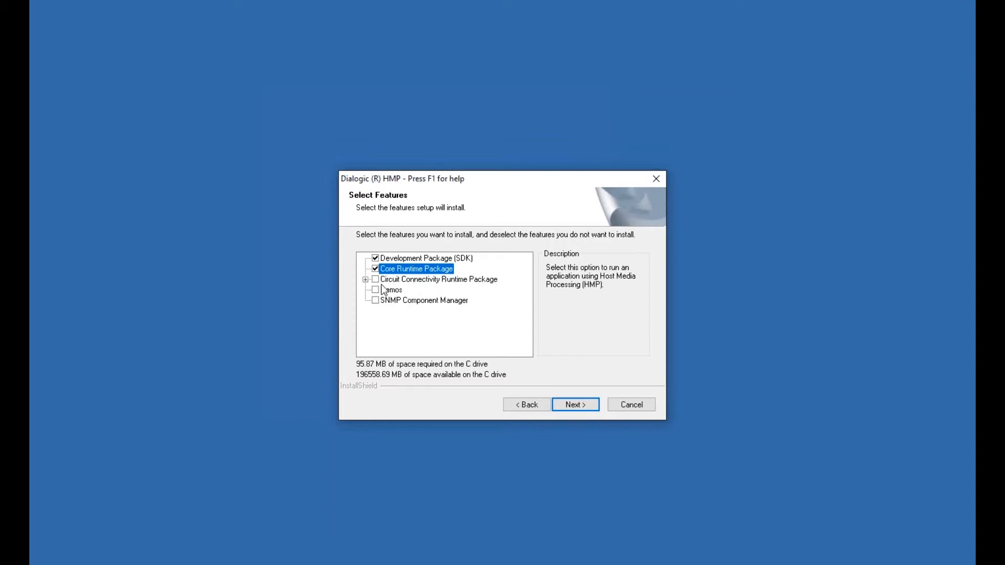
click(375, 290)
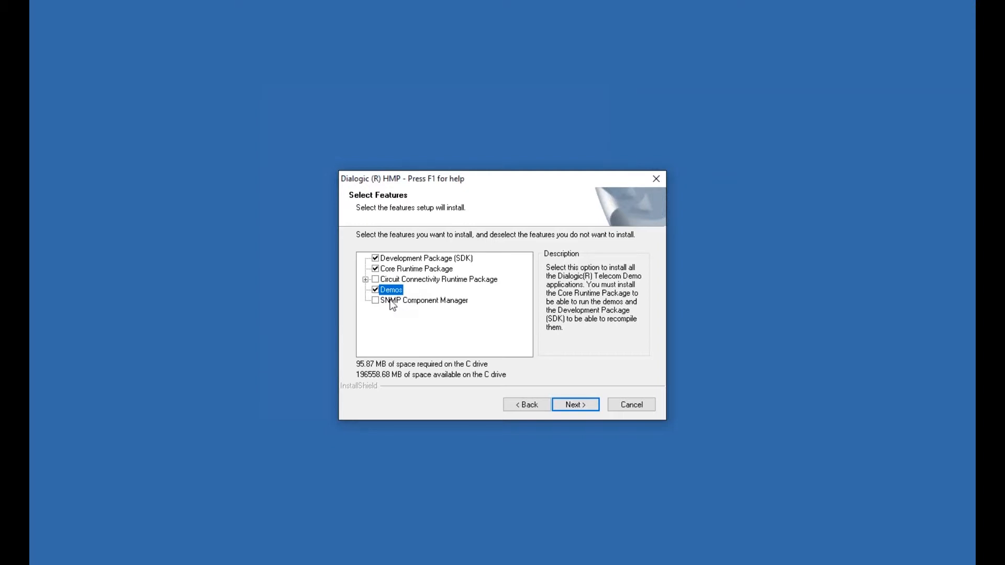
mouse_move(389, 308)
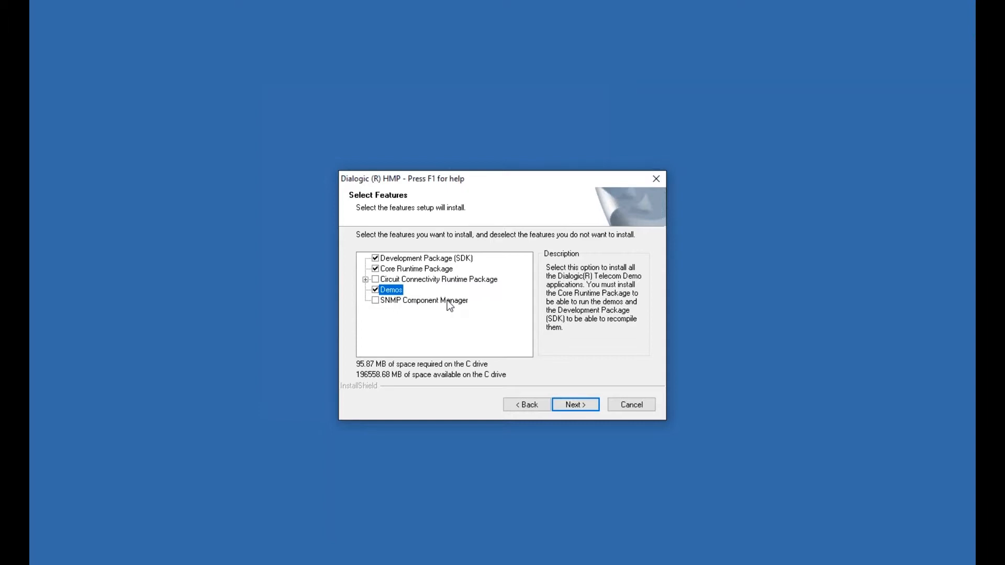
mouse_move(377, 314)
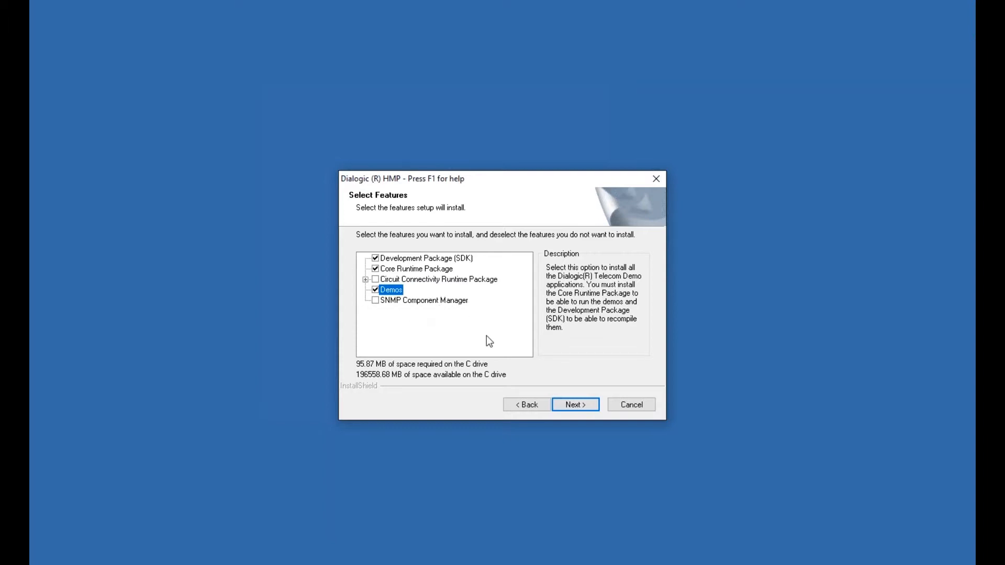
click(574, 405)
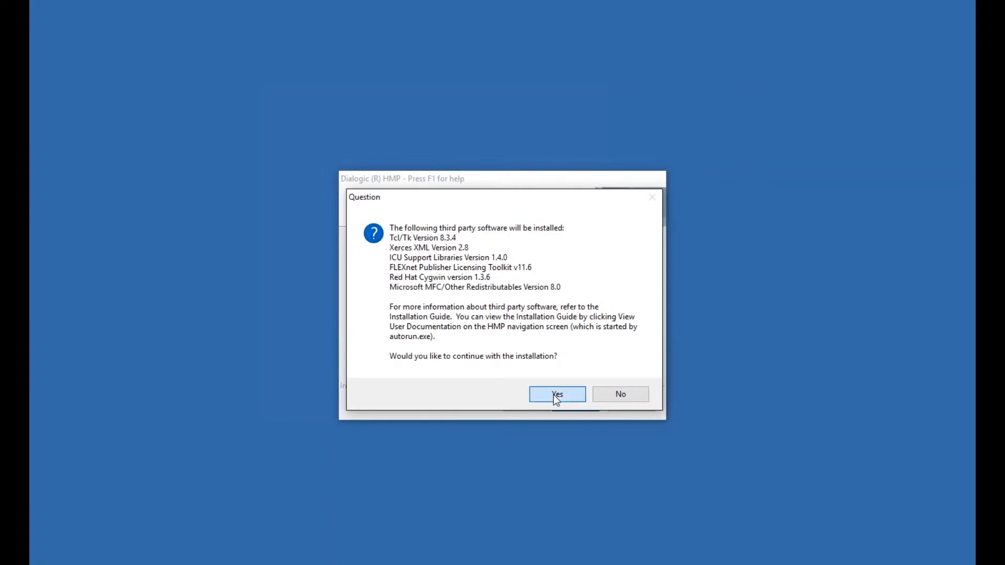
Agree to the third-party software, keep the Dialogic HMP program folder and start copying files.
click(556, 394)
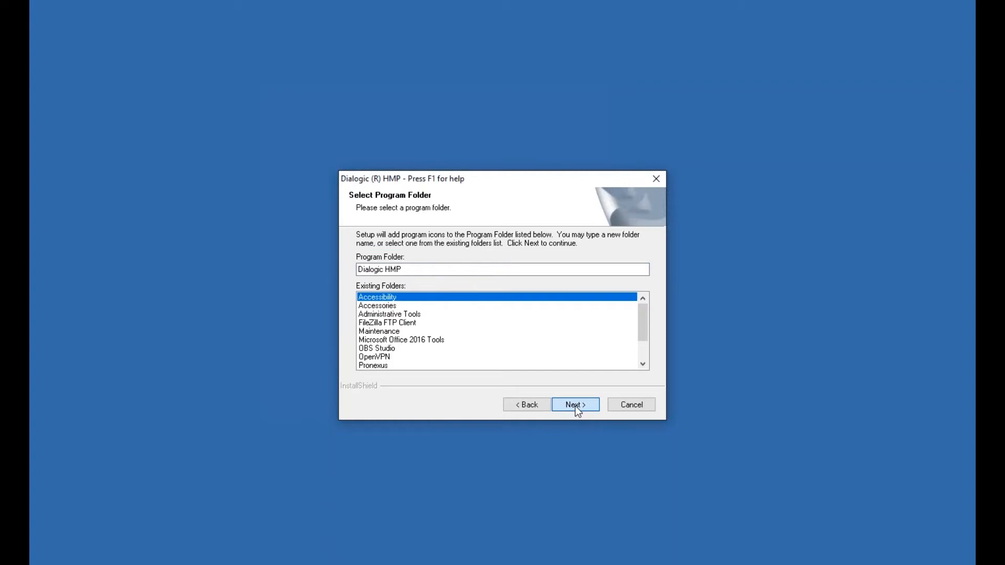
click(574, 404)
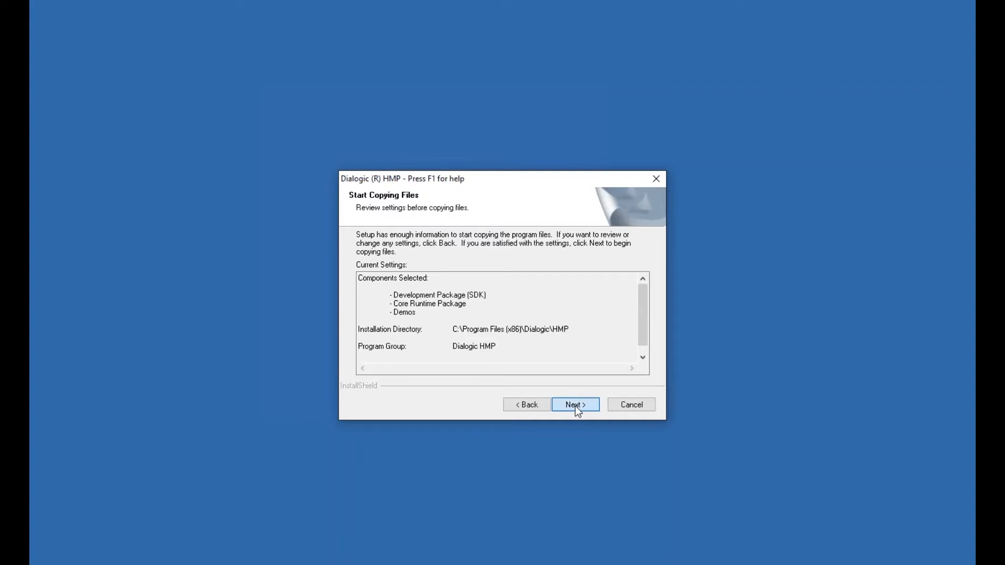
click(574, 404)
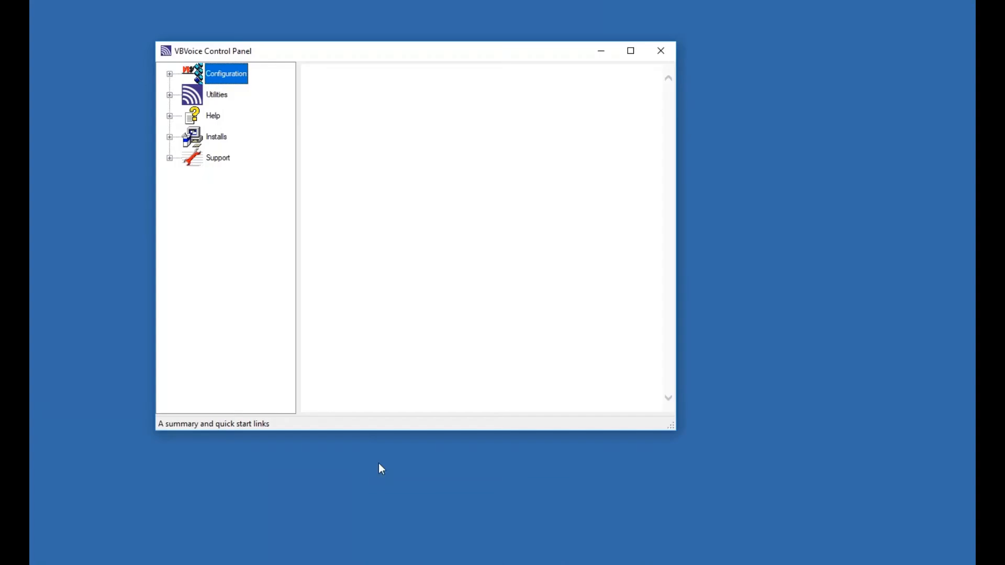
On Voice & Data Interfaces, choose Dialogic HMP with Dialogic Call Control as the voice interface.
click(170, 73)
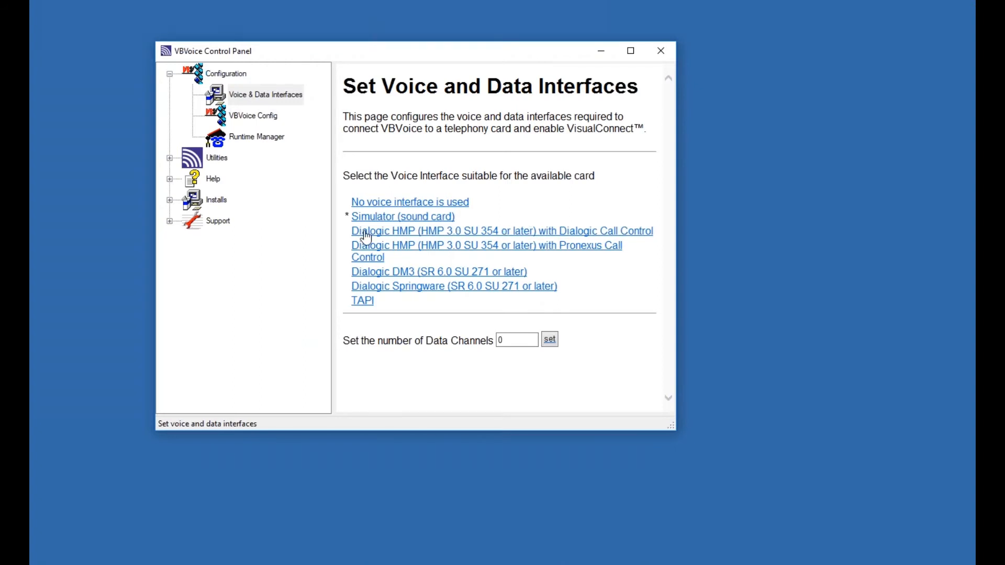
click(502, 230)
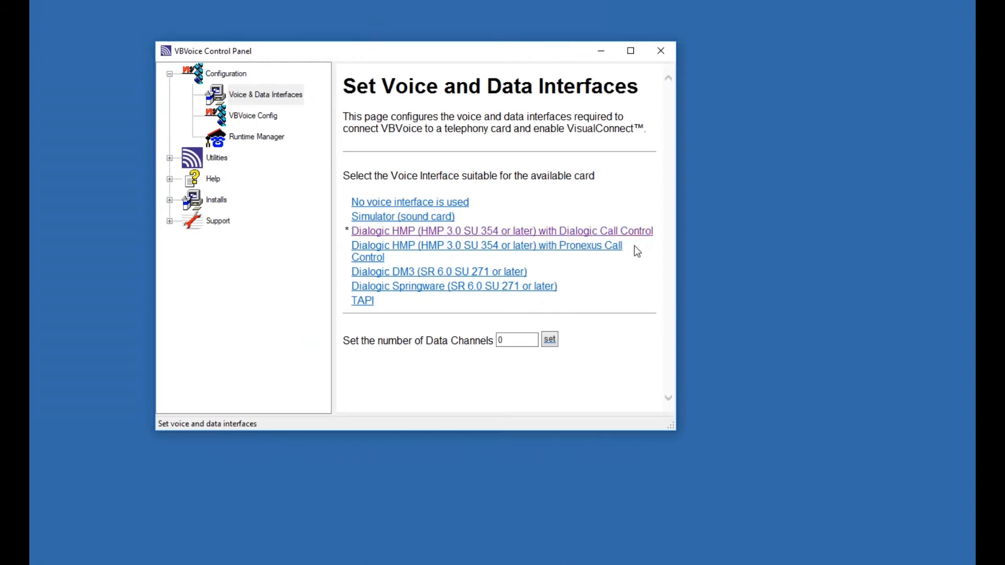
click(502, 230)
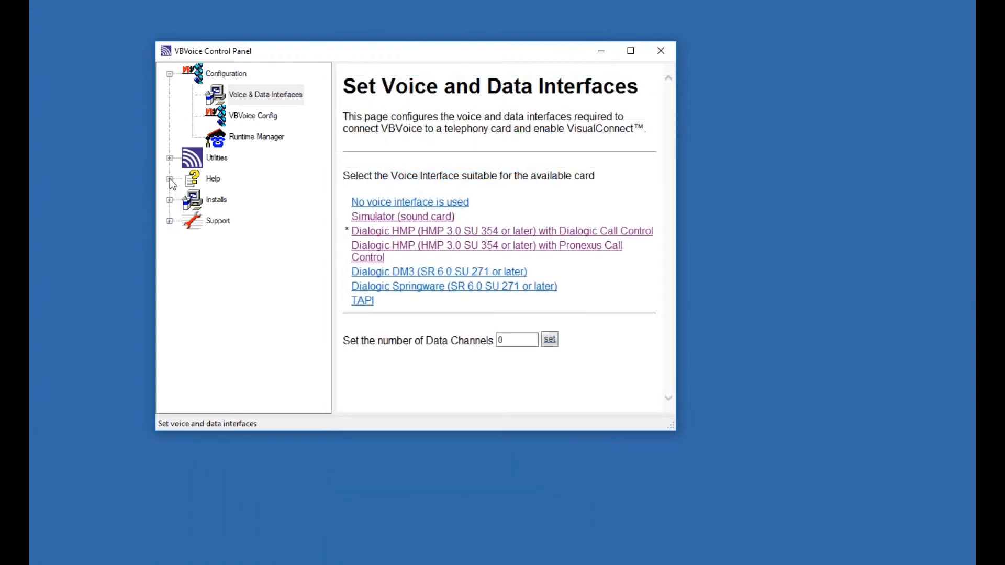
From the Quick Start help page, launch the EZFlow example IVR application.
click(170, 179)
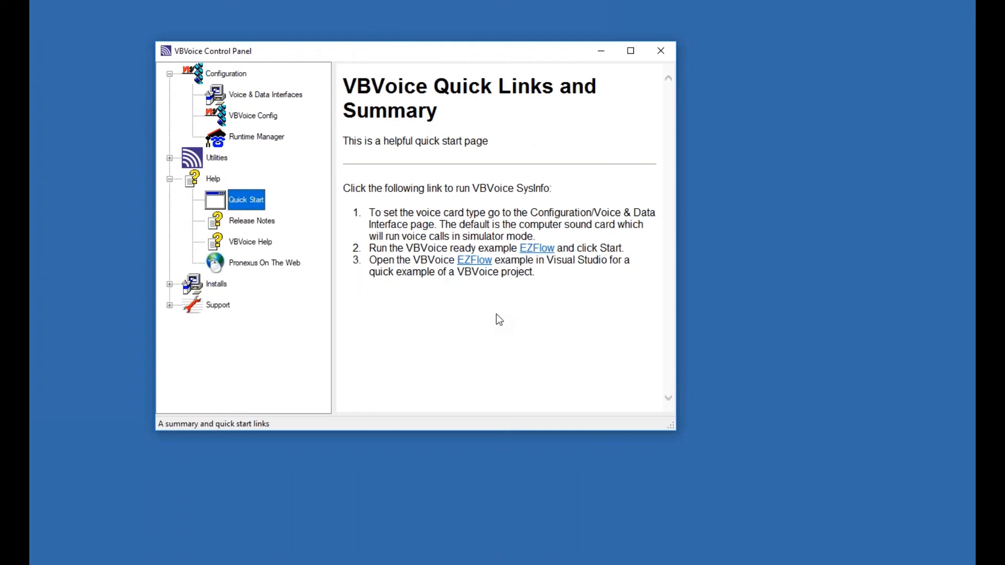
mouse_move(418, 250)
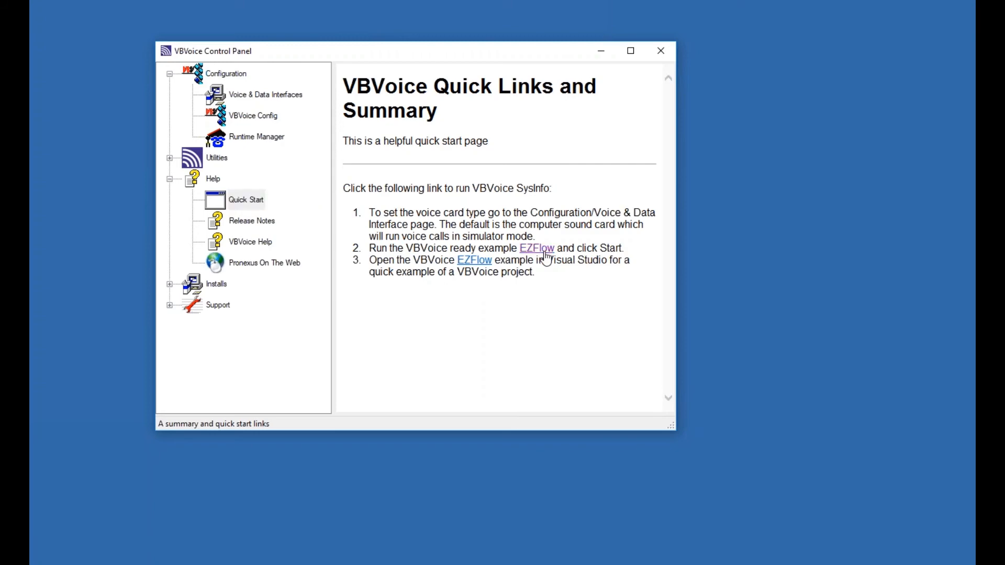
click(536, 249)
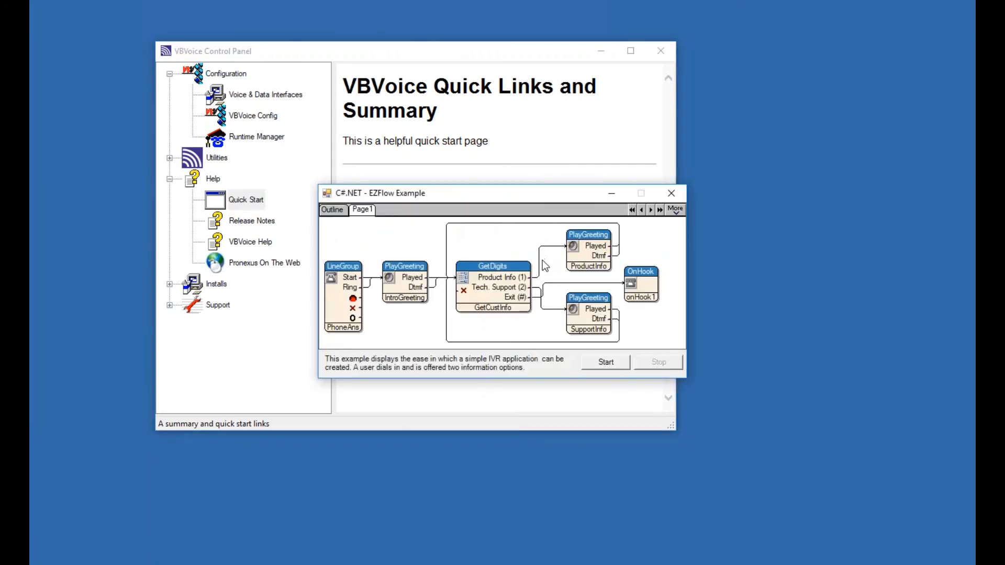